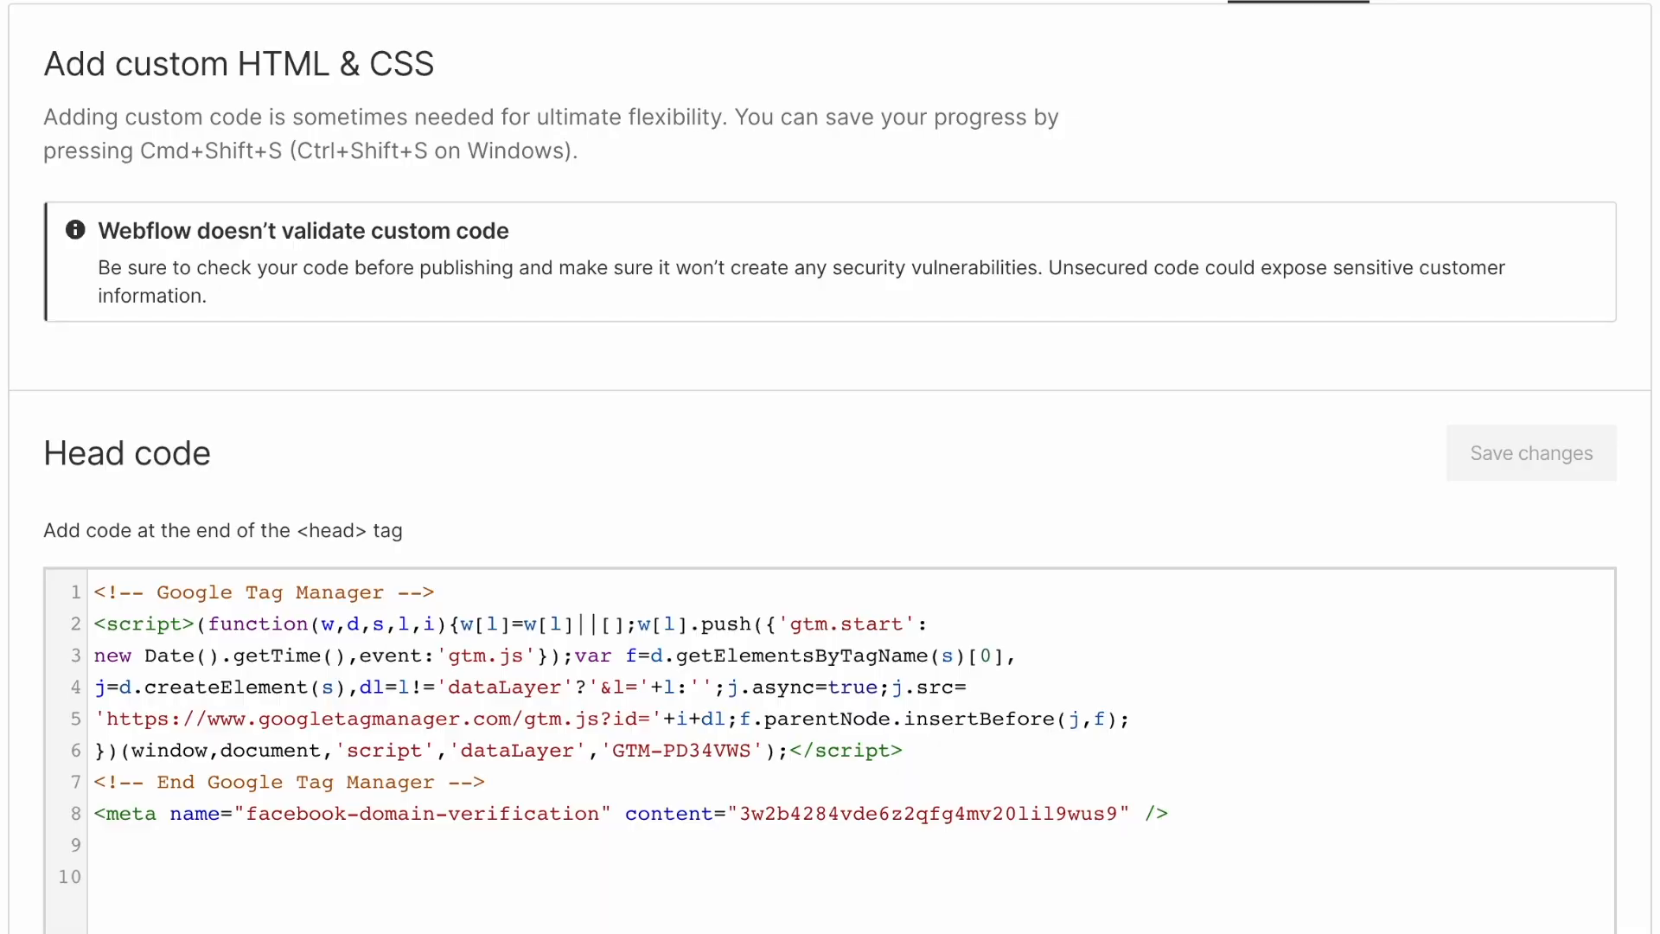
Scroll the Pages list and open the Homepage's page settings
scroll(down, 3)
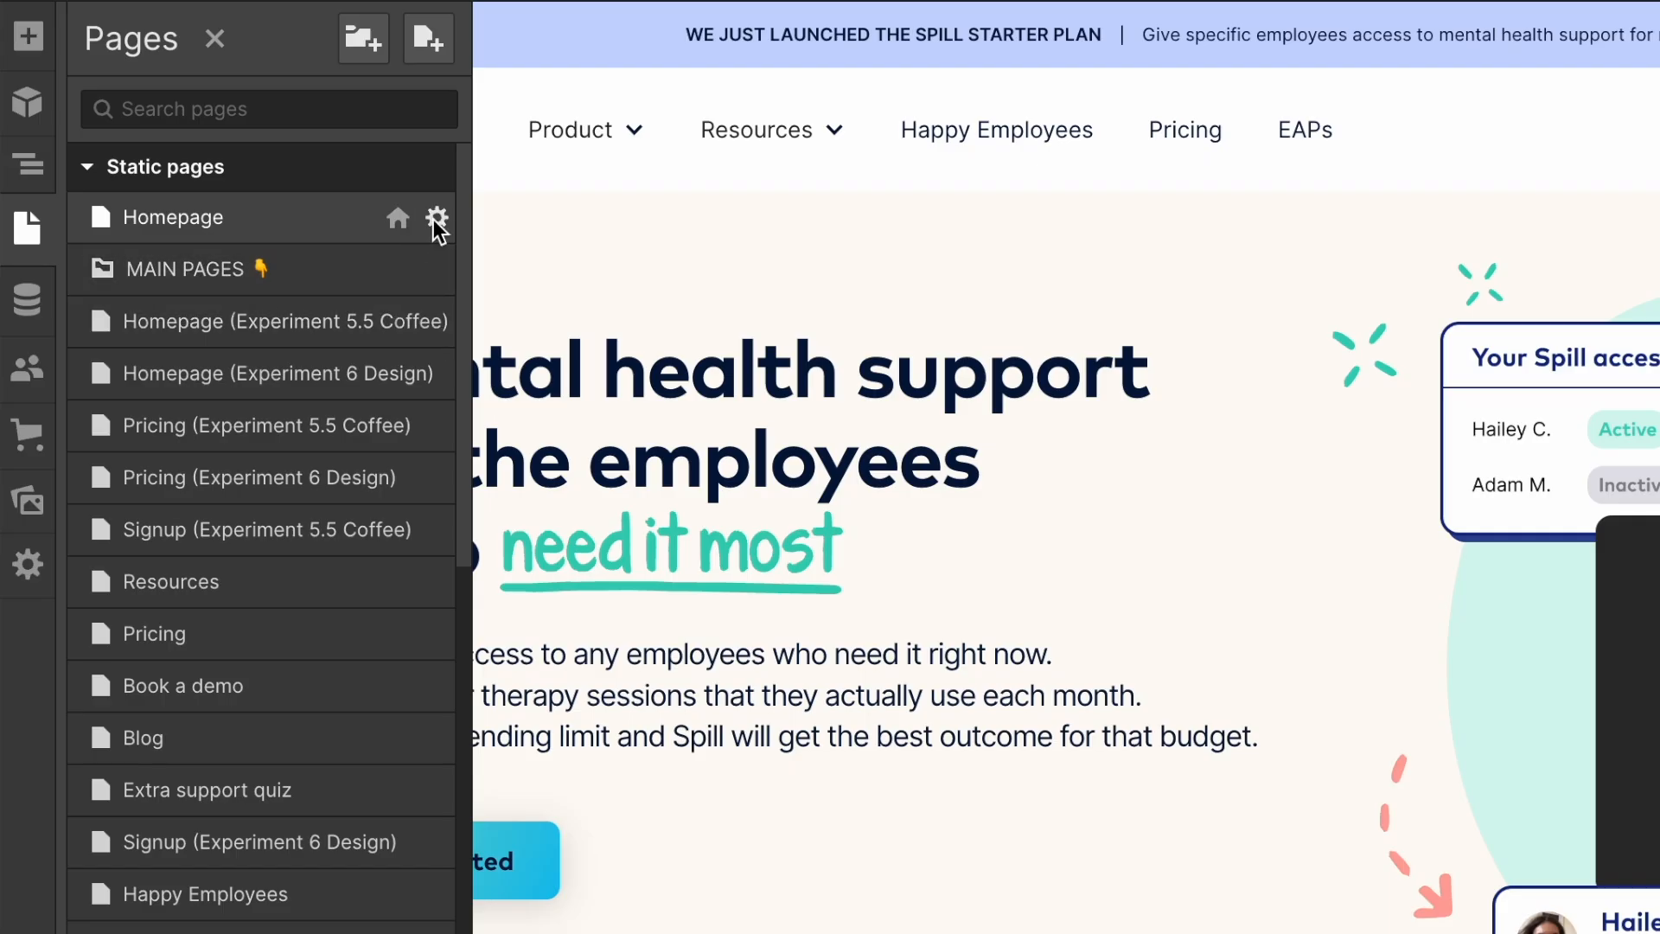
click(436, 218)
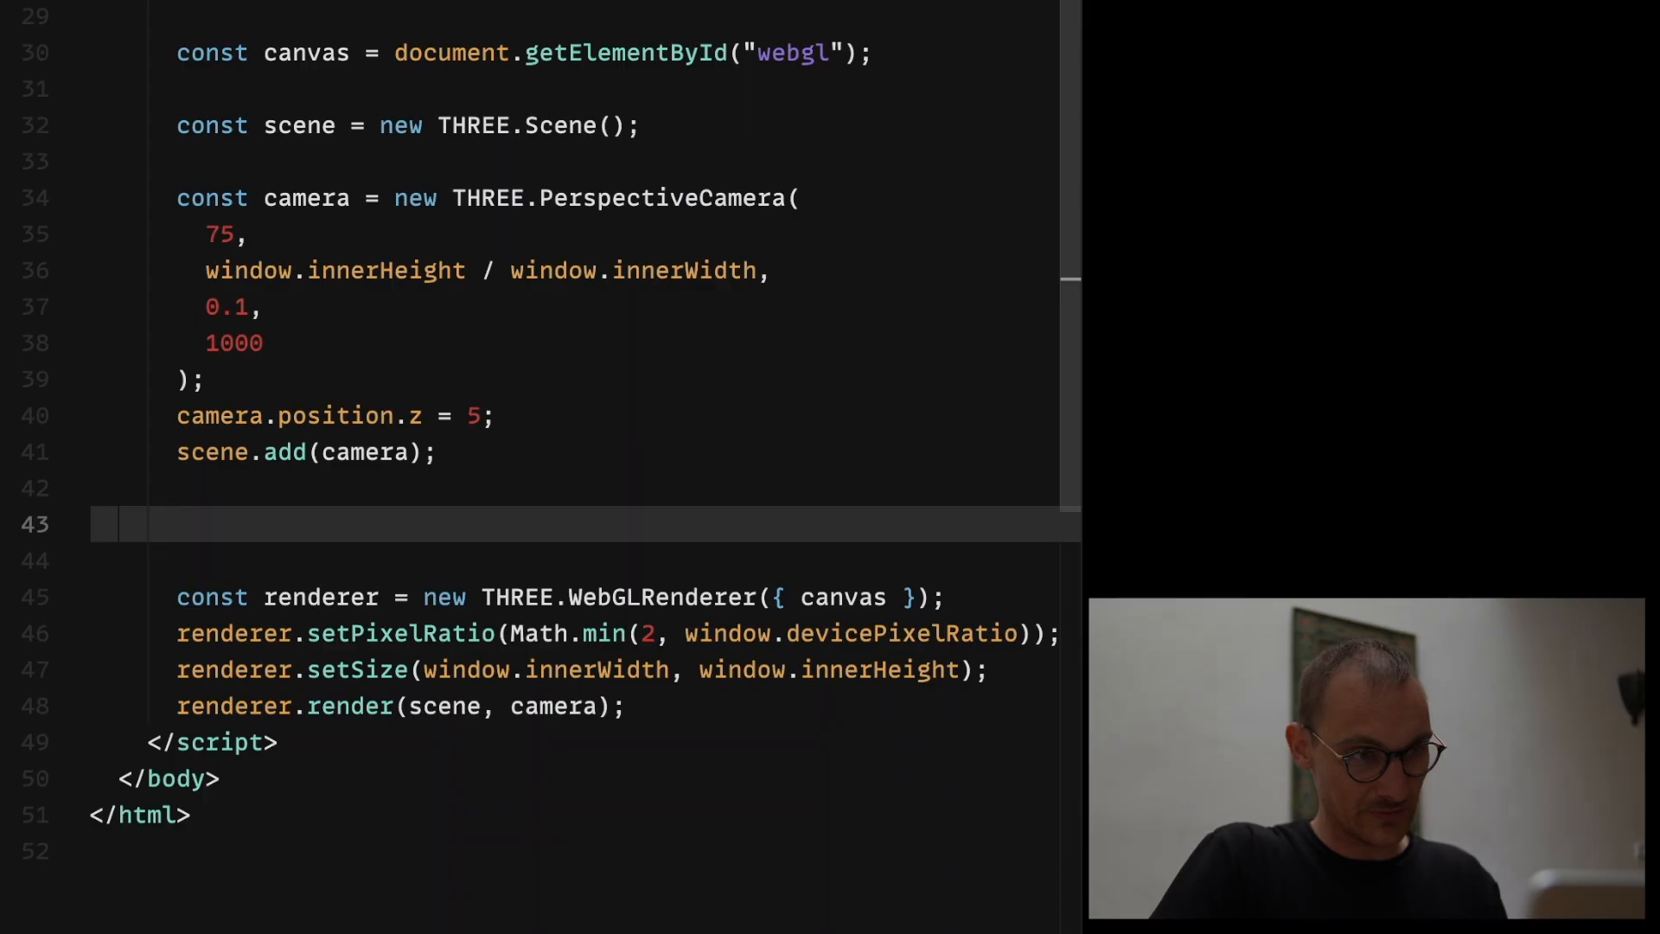
On line 43, type 'const geometry = new THREE' to start a geometry constant
text(const geo)
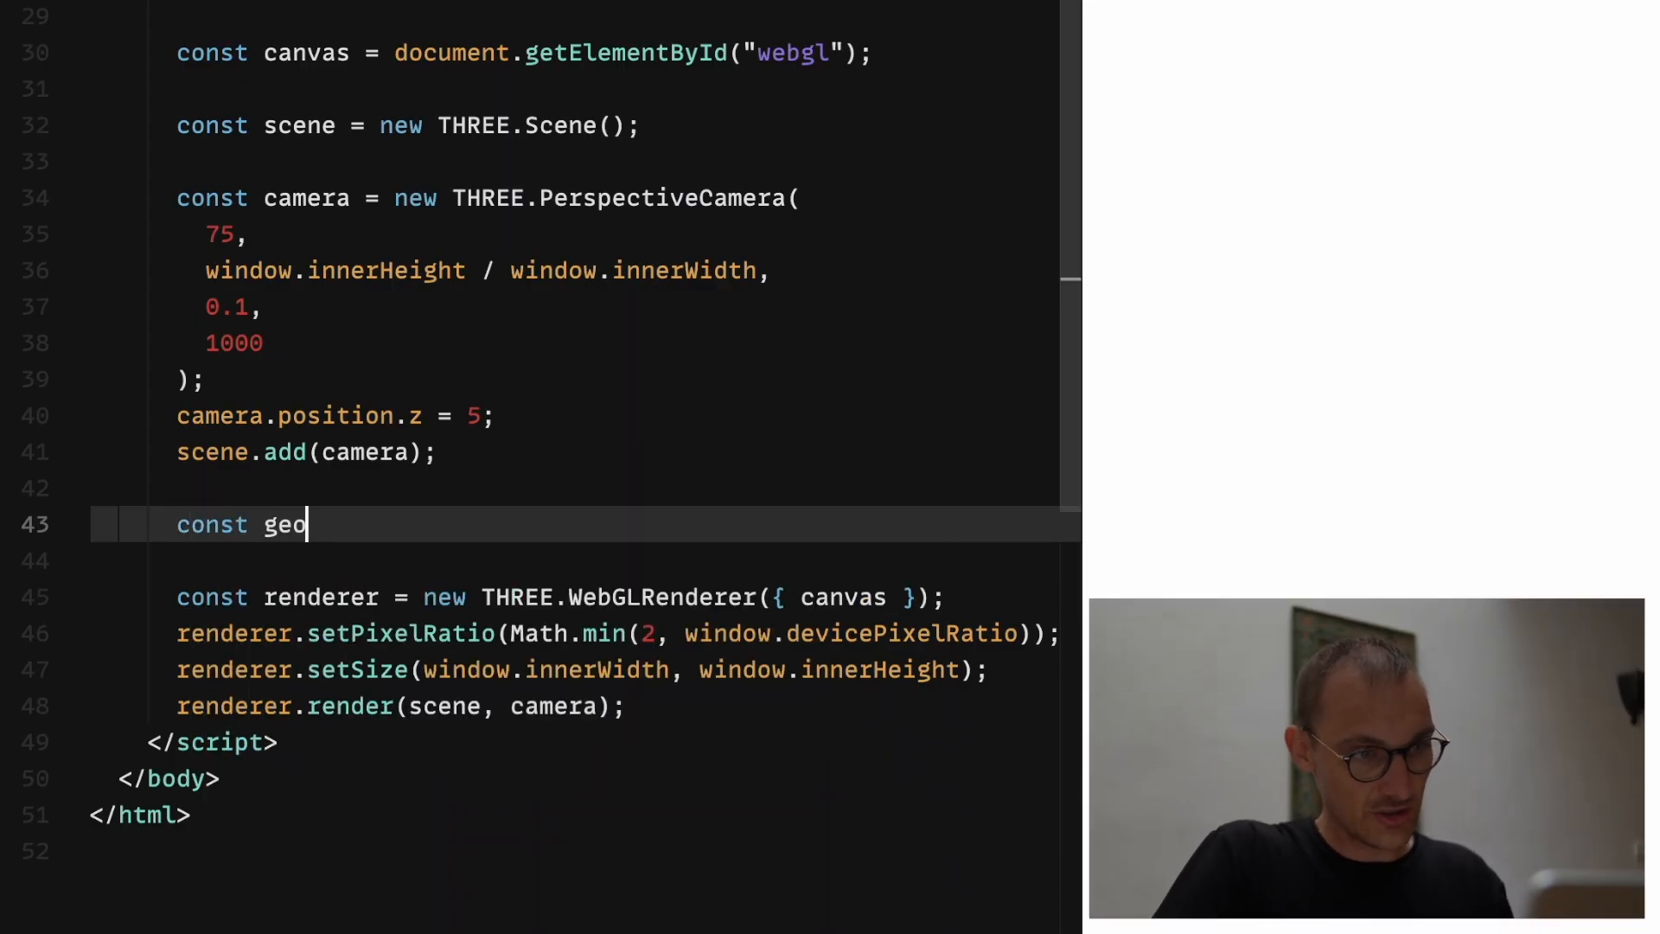
text(metry =)
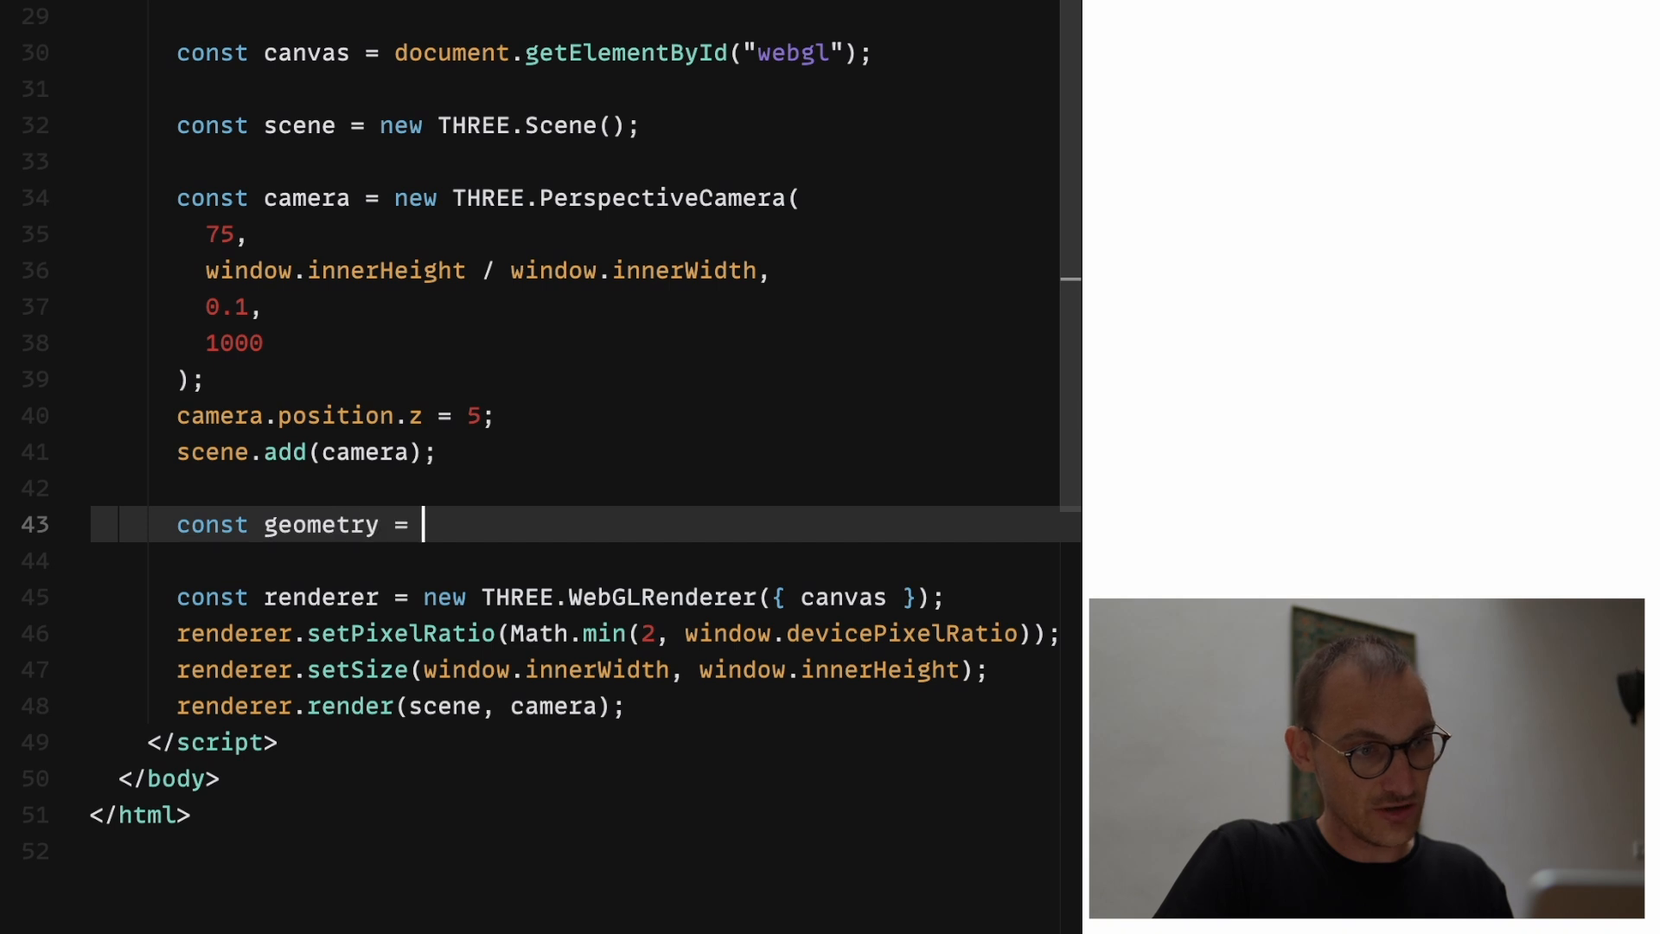
text(new THREE)
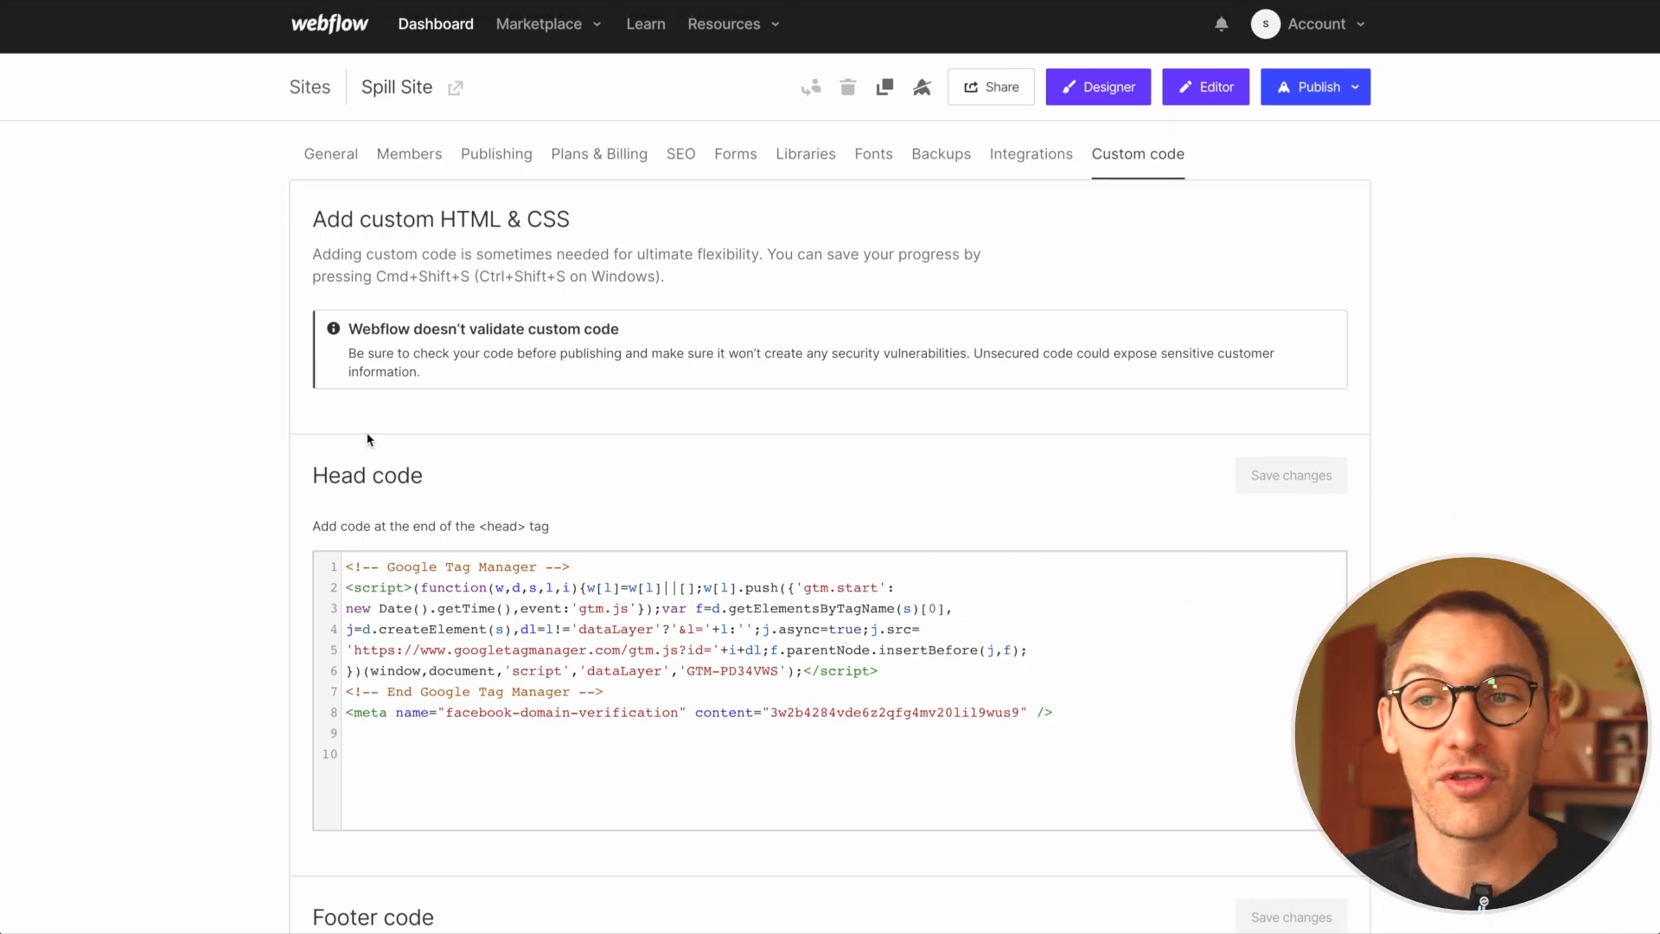
scroll(down, 3)
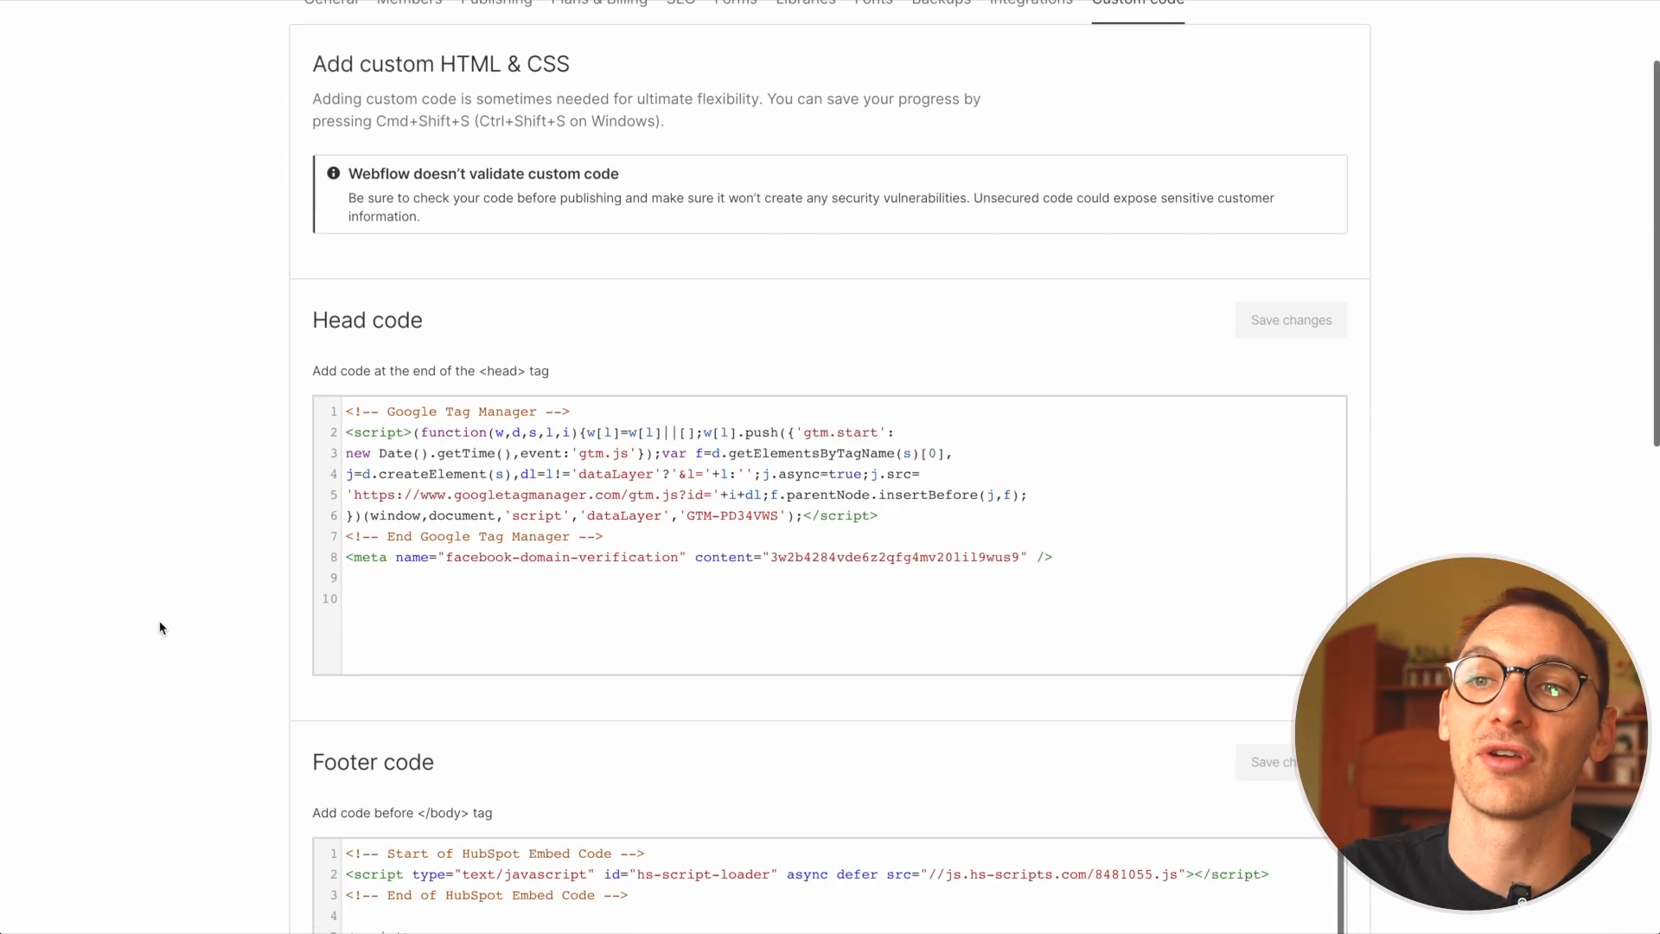
scroll(down, 3)
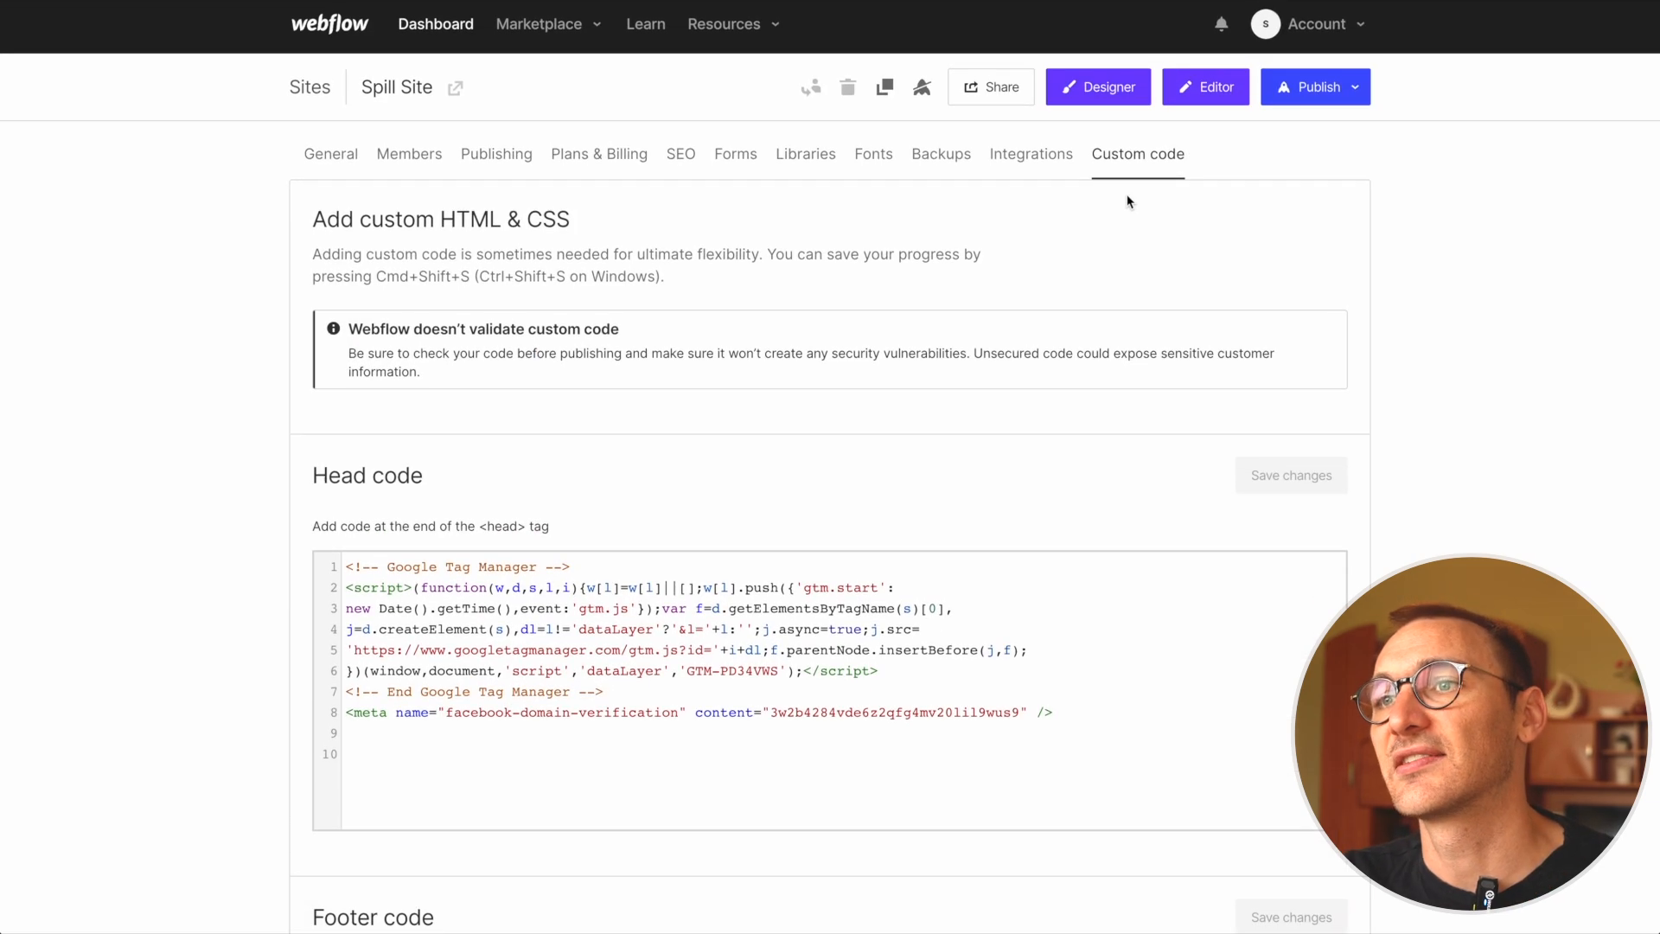
mouse_move(115, 682)
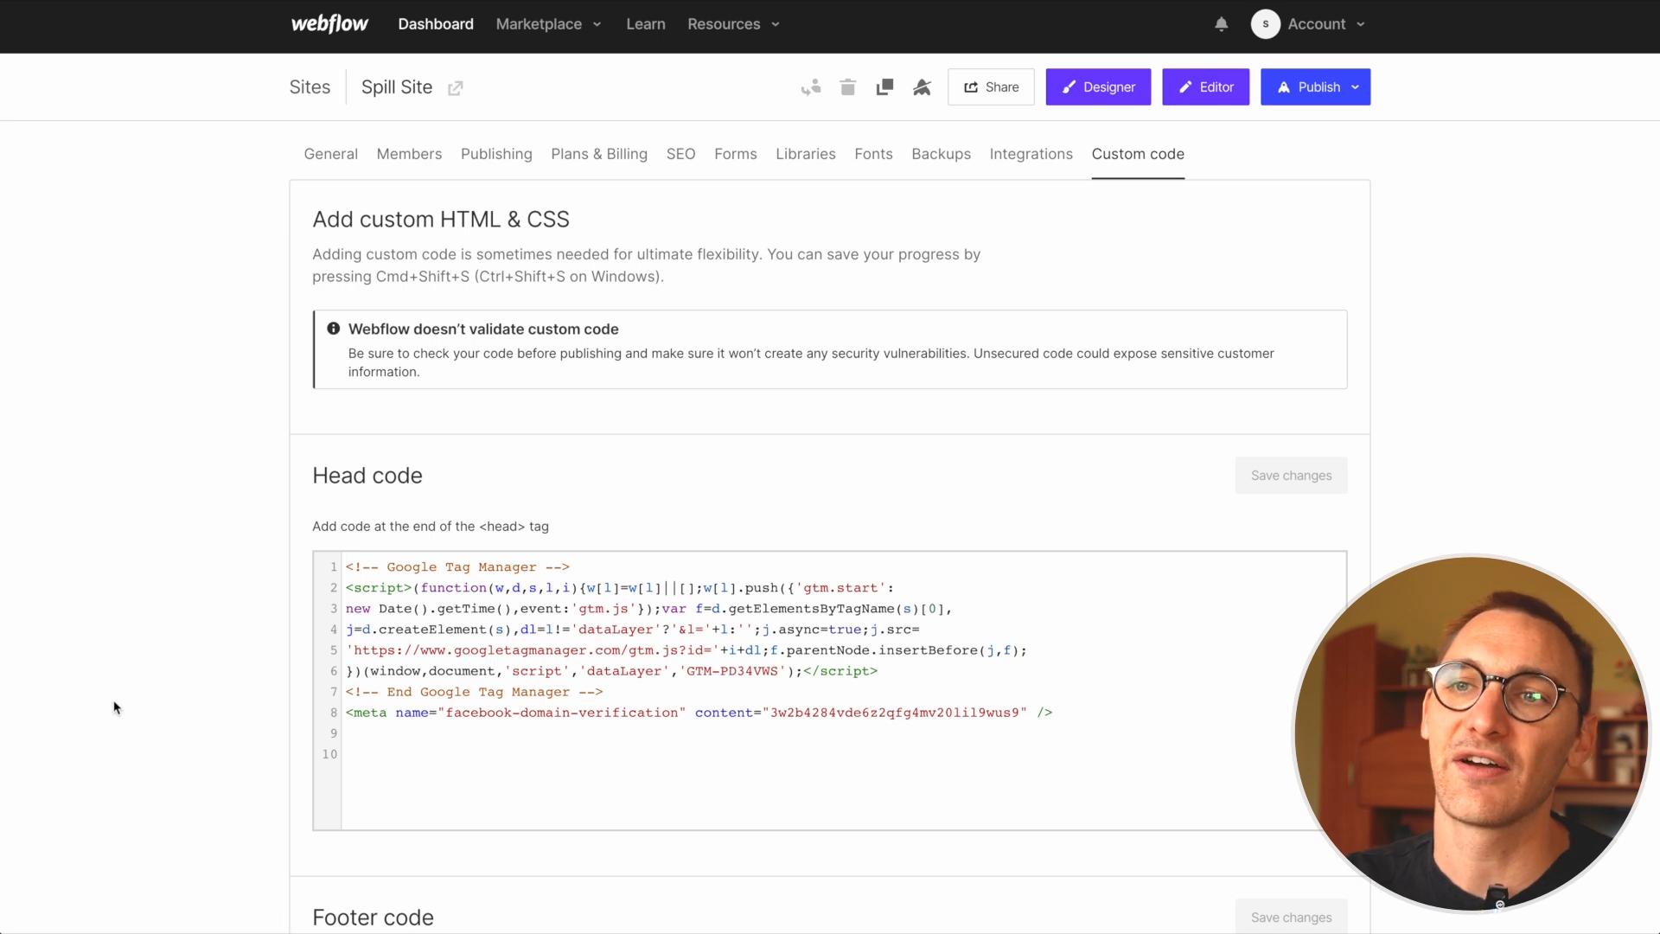
scroll(down, 3)
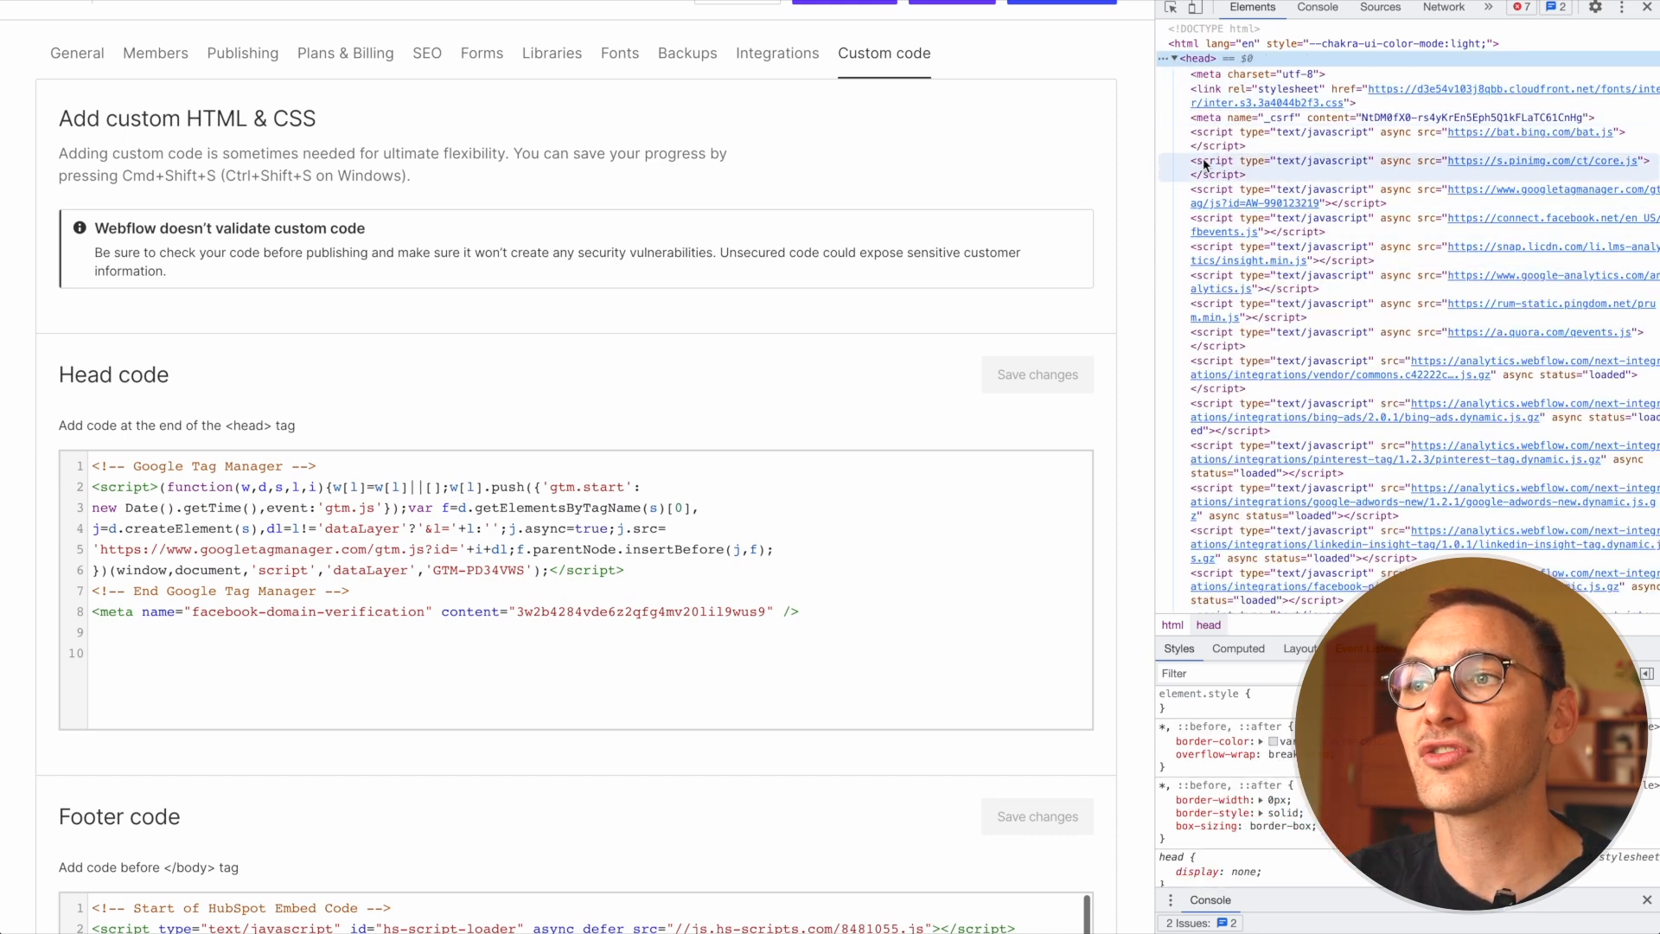
mouse_move(1247, 175)
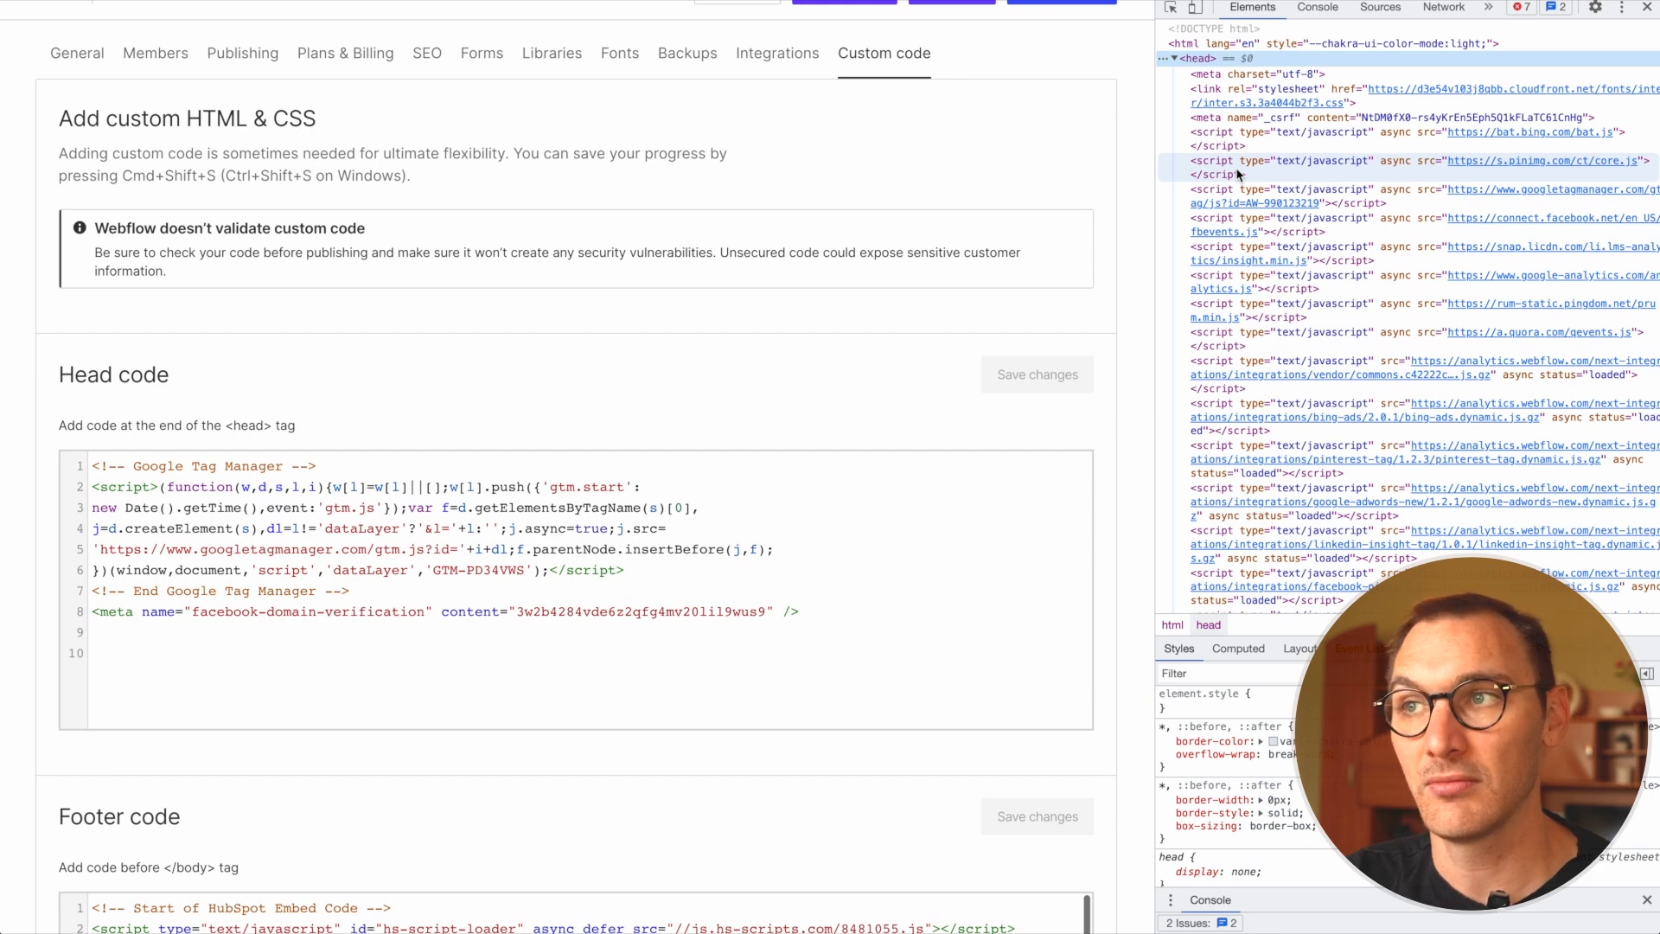
click(1173, 58)
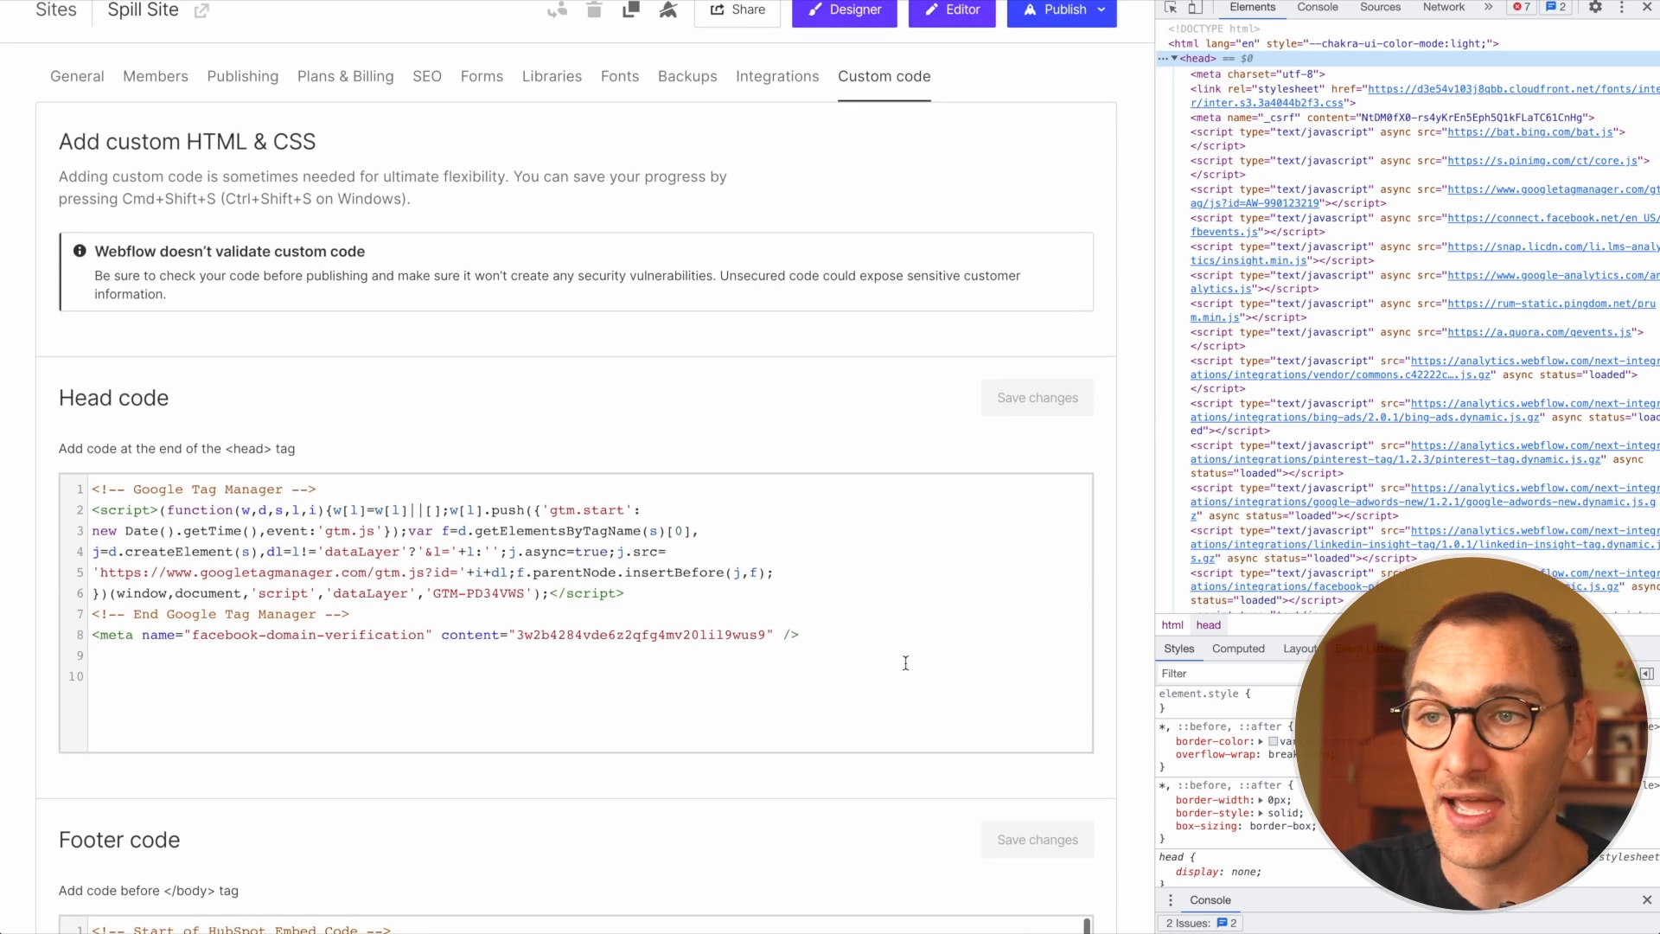
Select the facebook-domain-verification meta tag on line 8 of the head code
drag(504, 634, 799, 634)
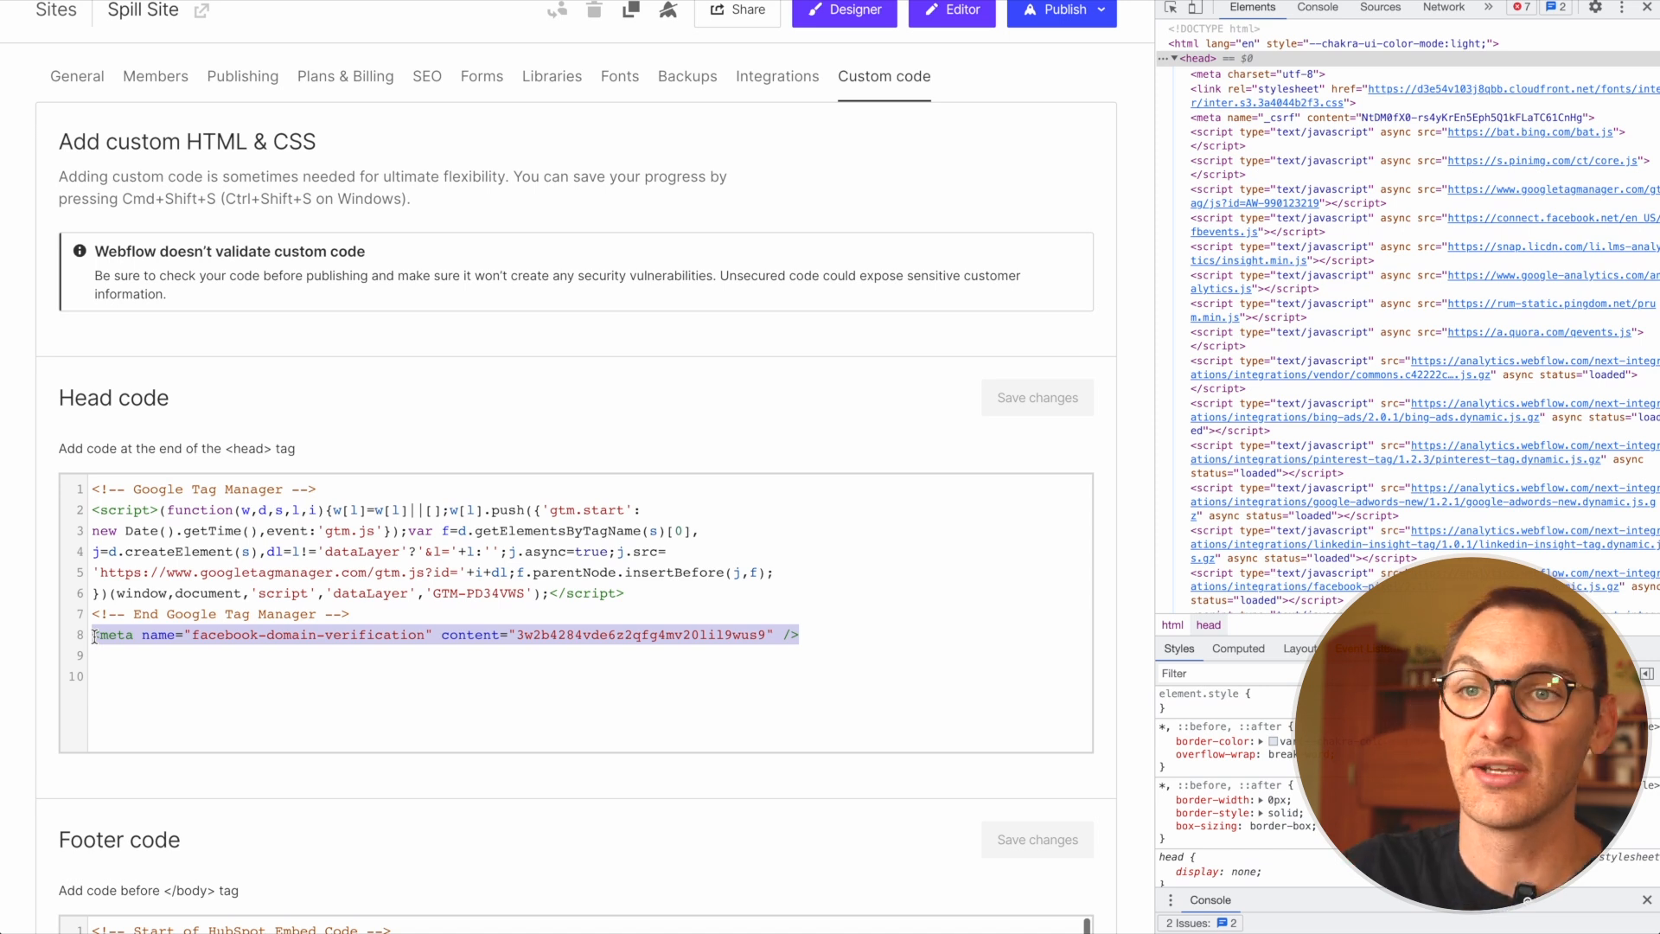
scroll(down, 3)
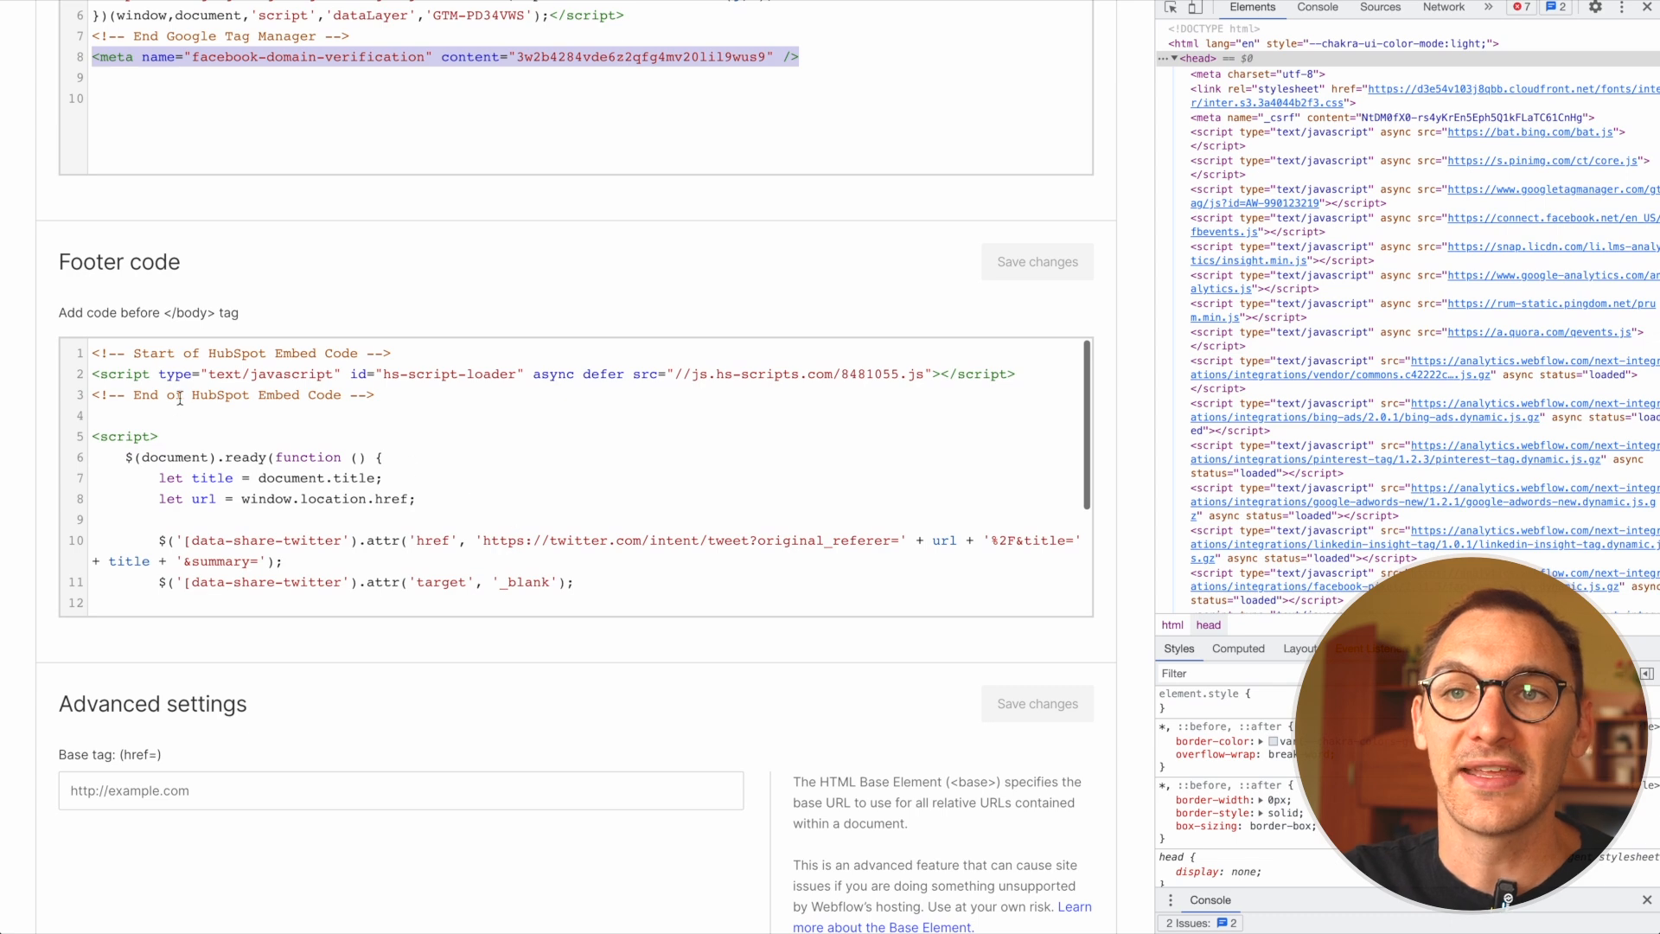
mouse_move(719, 274)
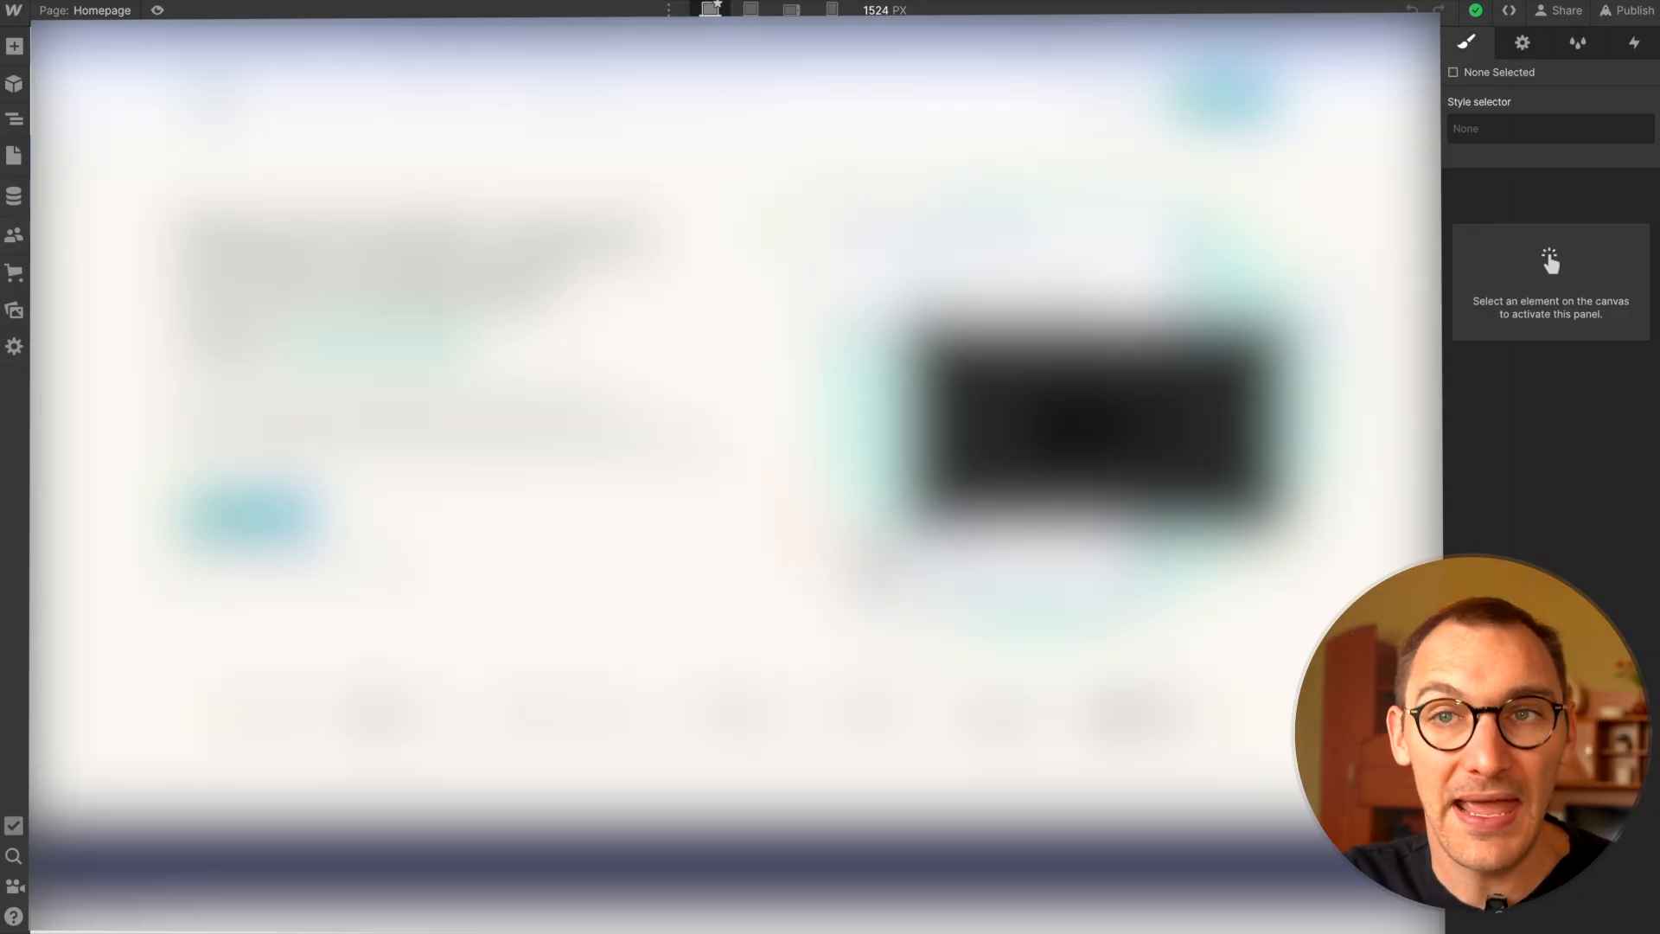
Open the Pages panel listing the site's pages
click(14, 154)
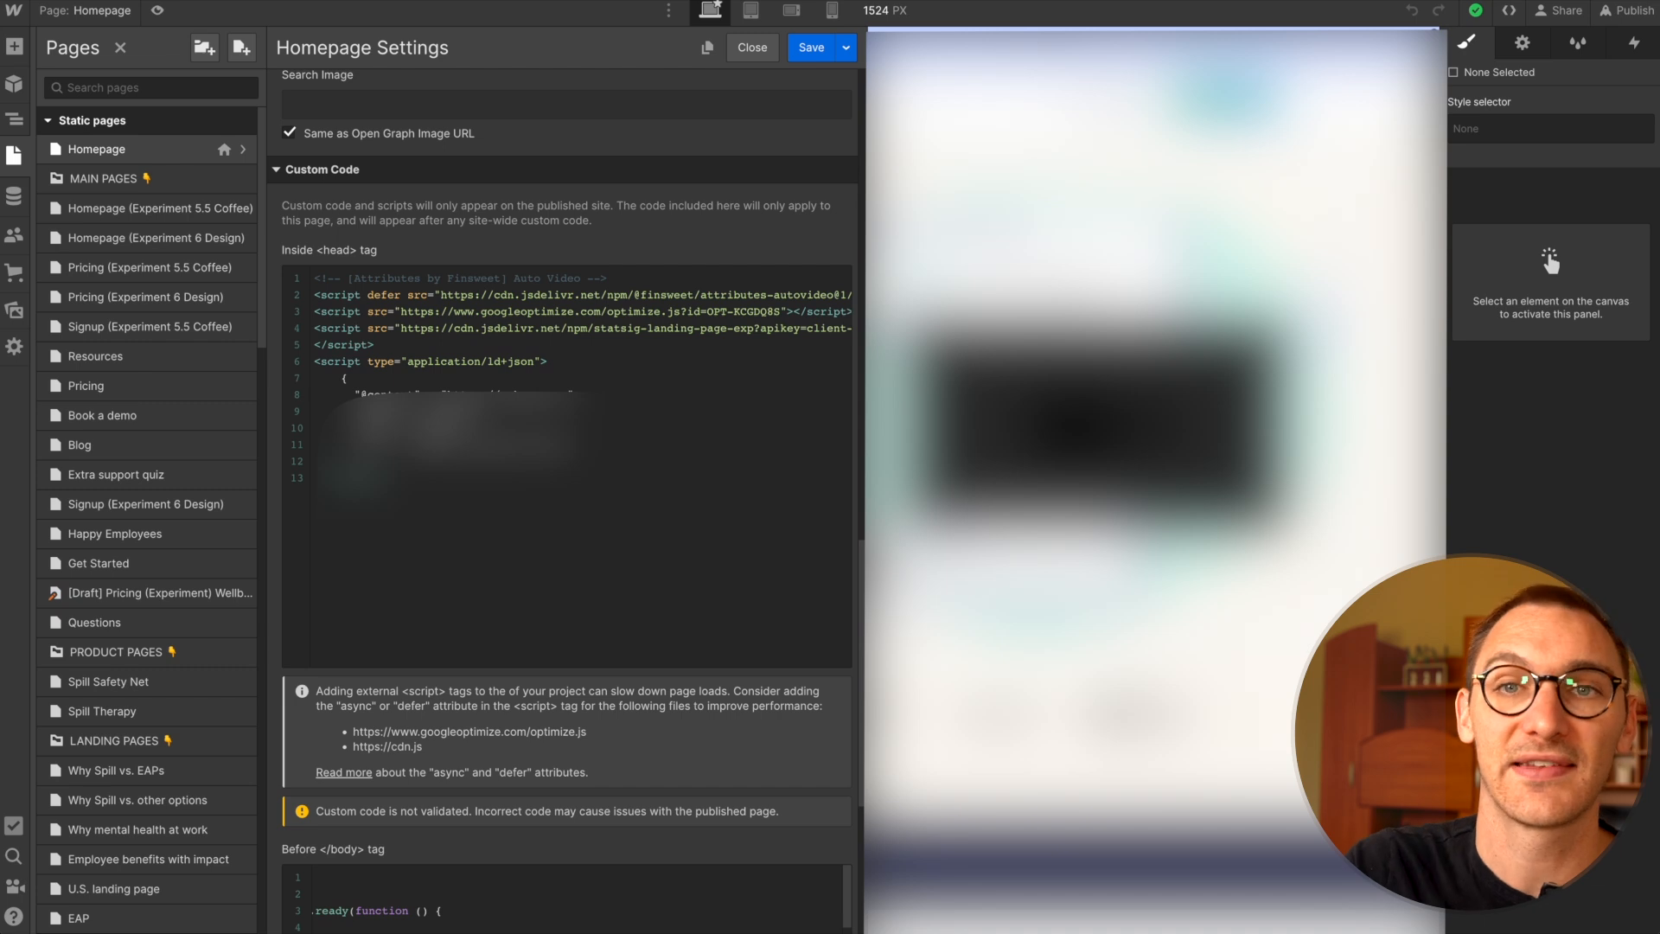
Scroll through the Homepage settings before closing them for the Add panel
scroll(down, 3)
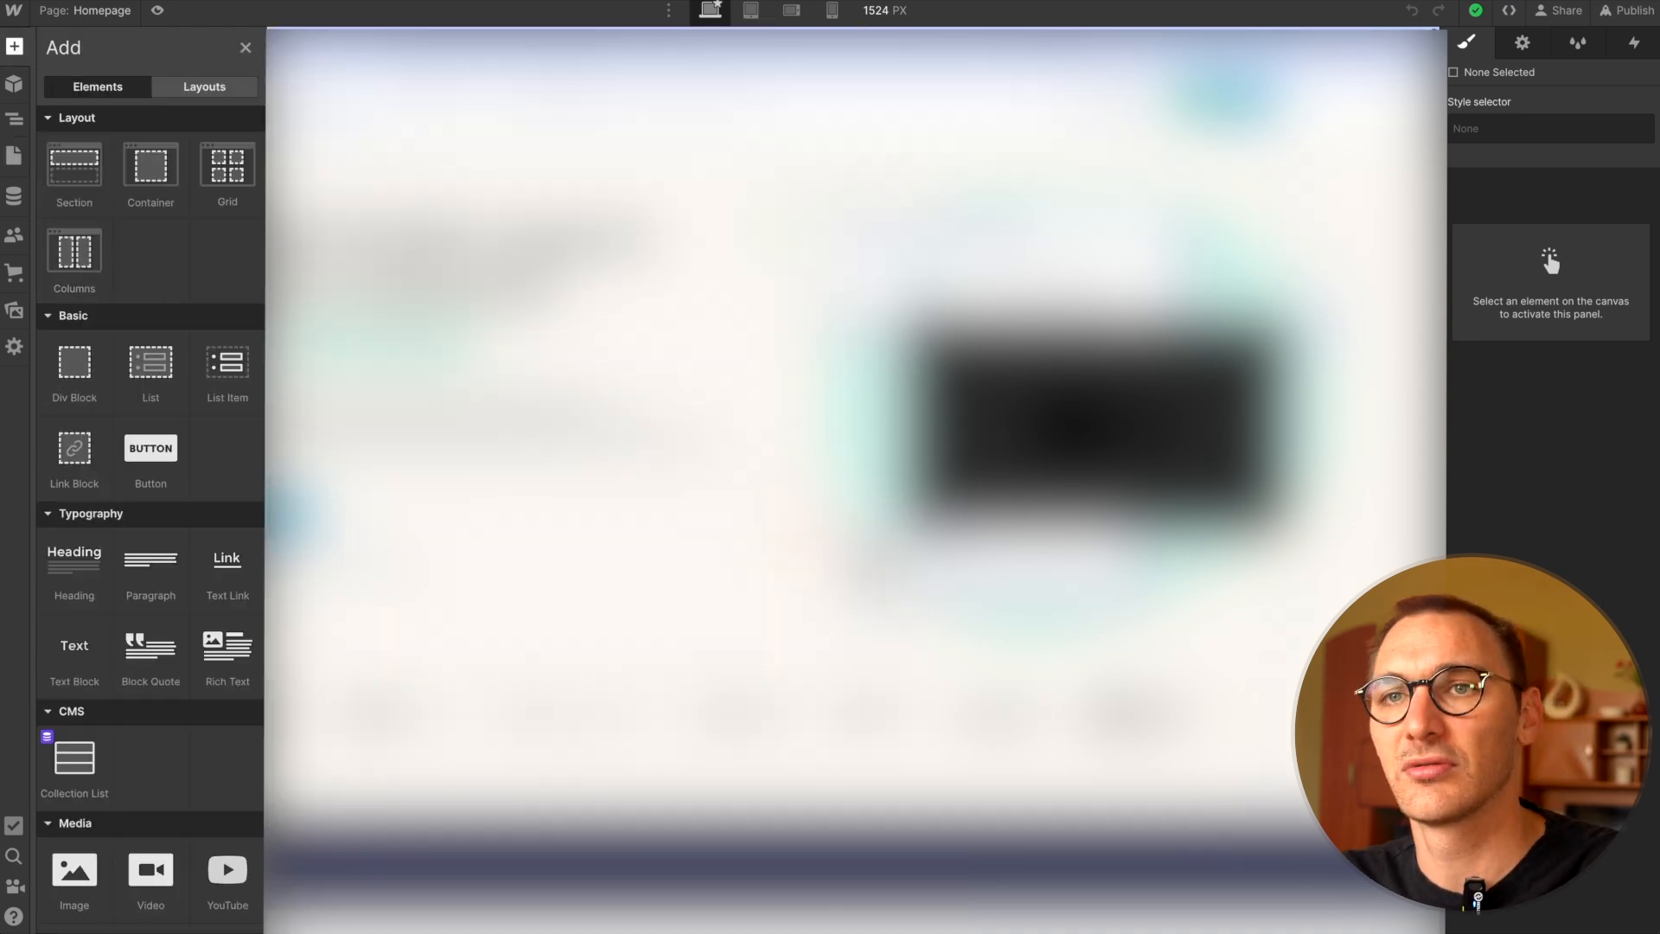
Scroll the Add panel down to the forms and Advanced elements, including Embed
scroll(down, 3)
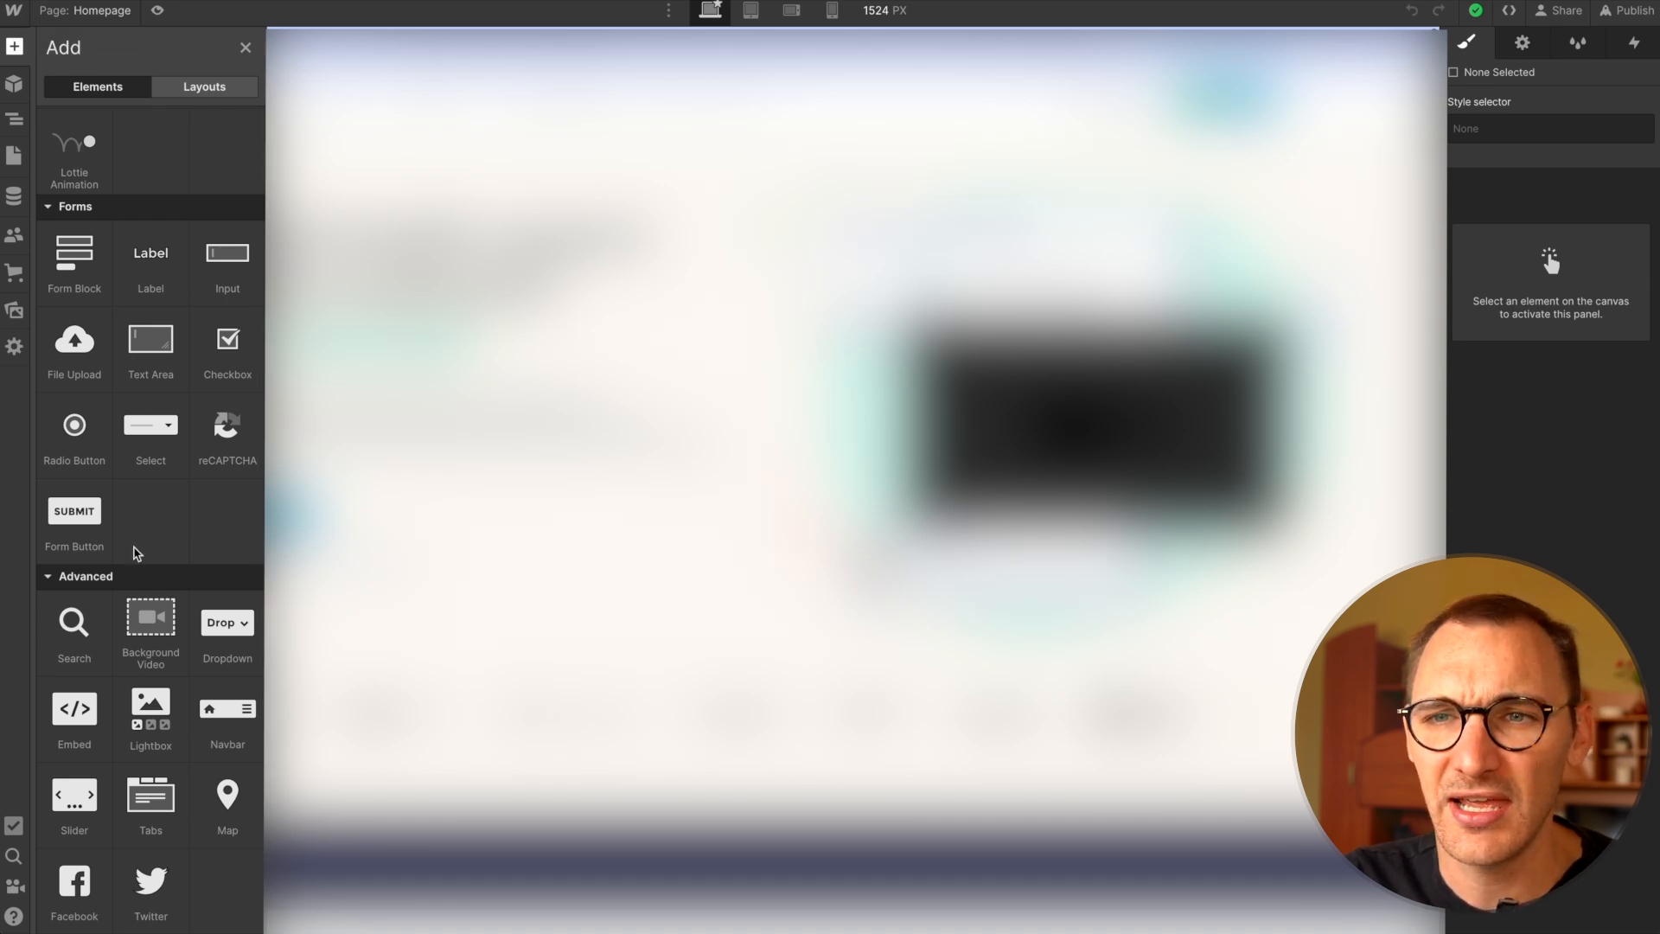
mouse_move(74, 712)
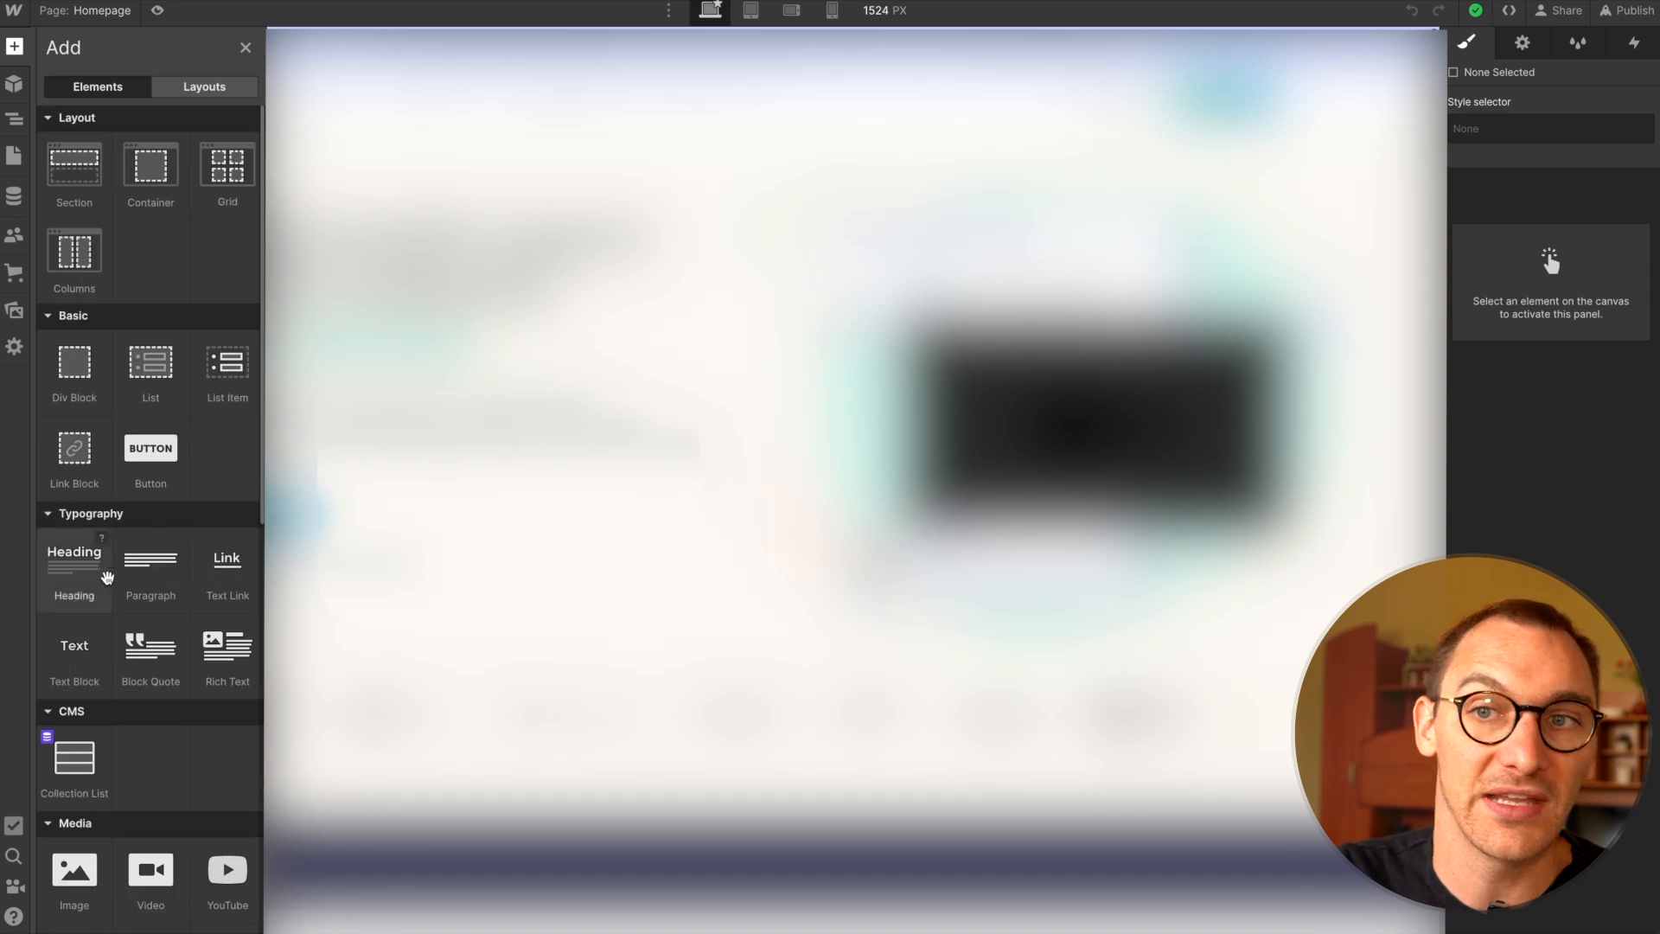
scroll(down, 3)
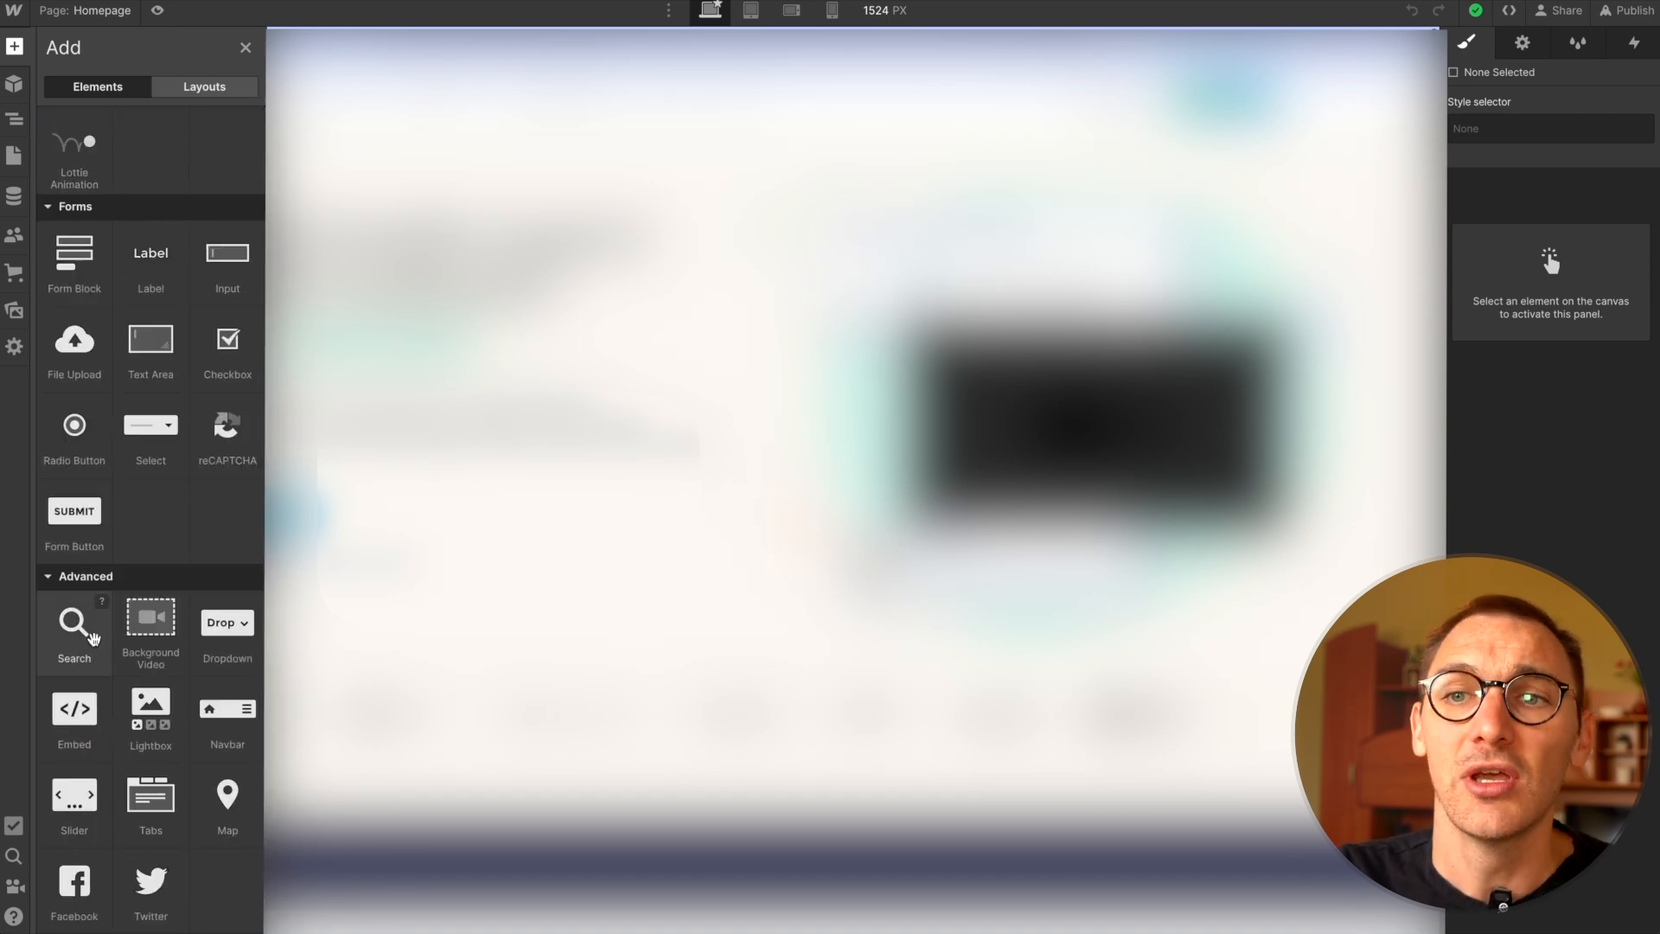